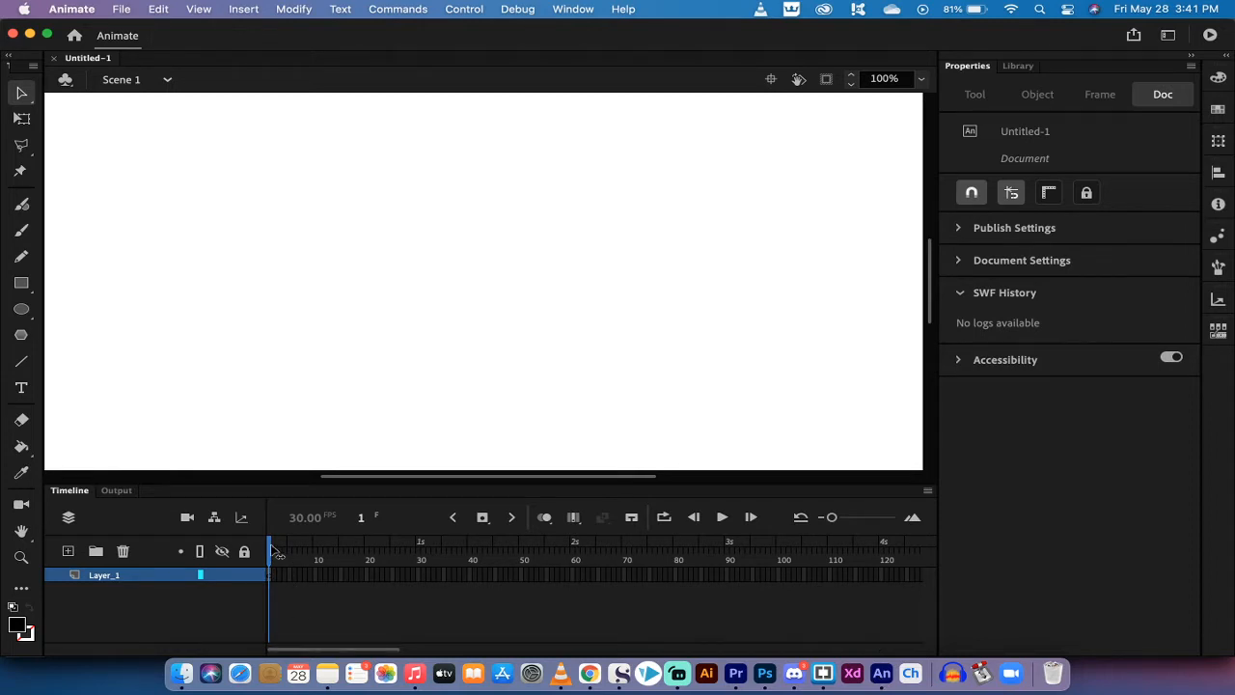
pyautogui.moveTo(285, 564)
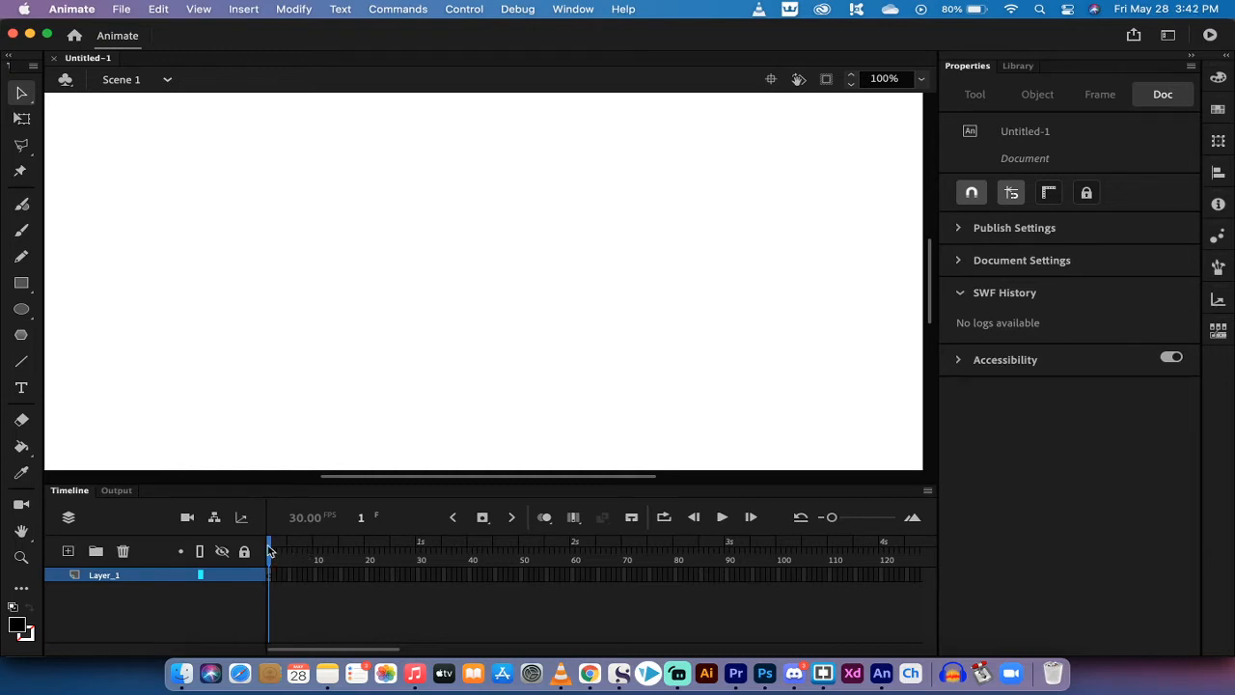
pyautogui.moveTo(628, 570)
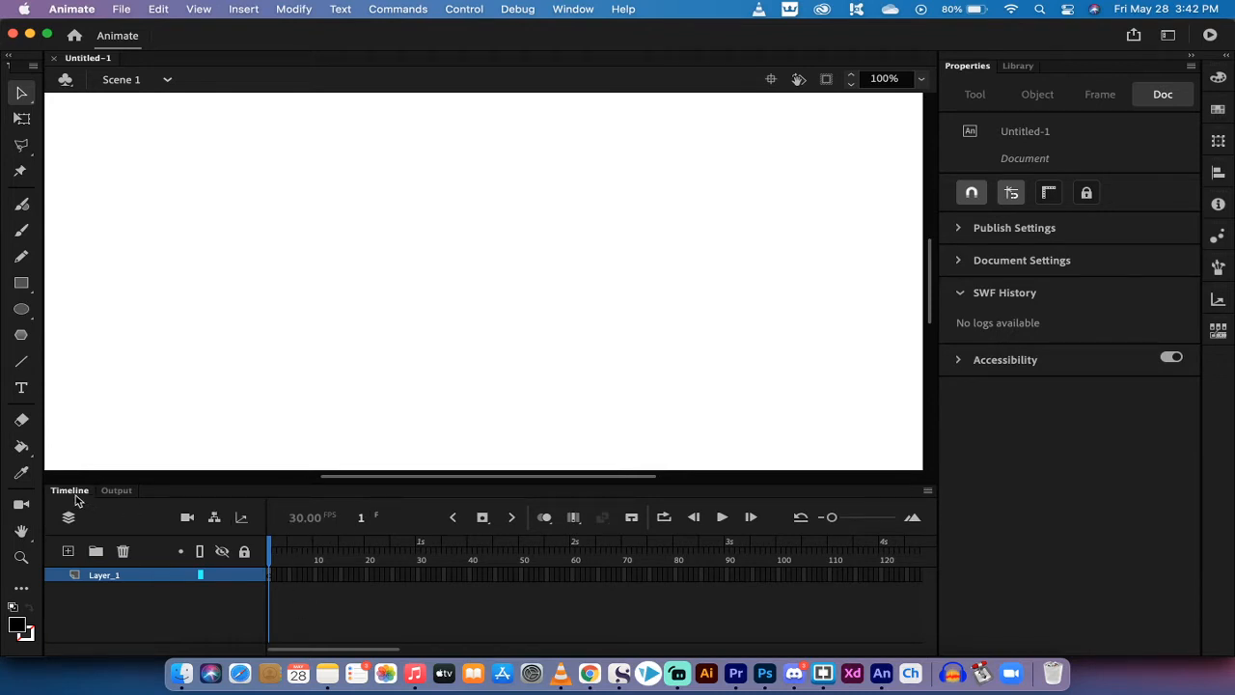
pyautogui.moveTo(539, 8)
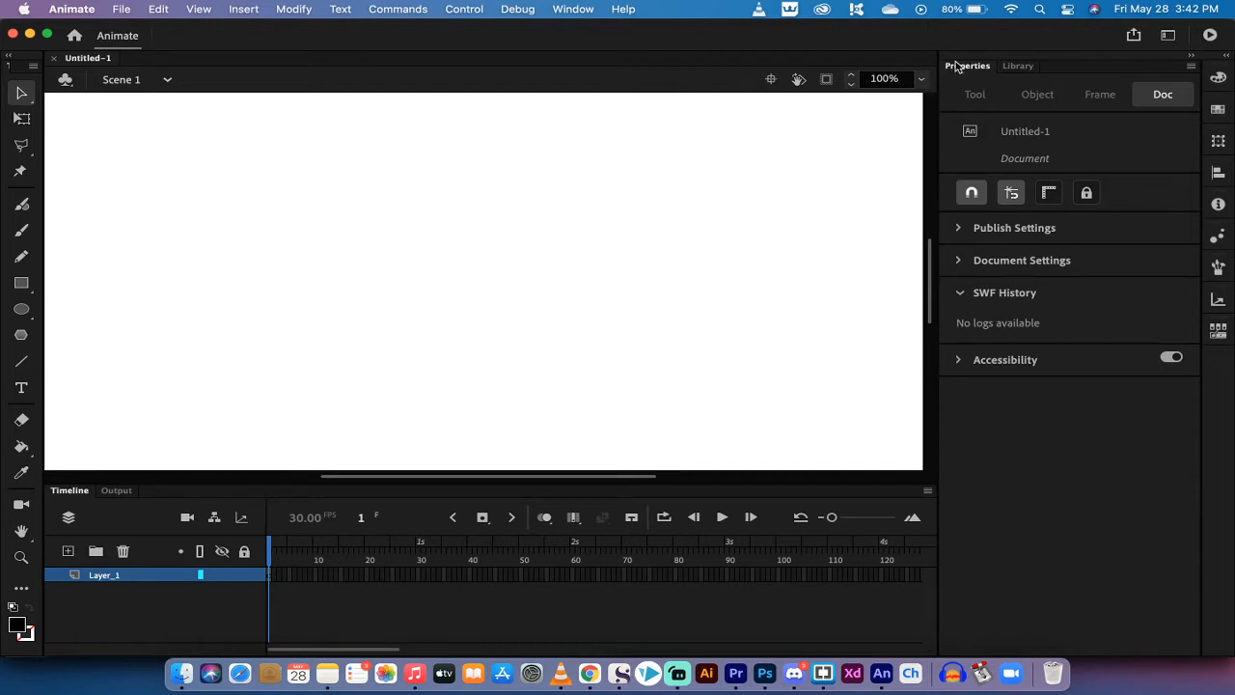
pyautogui.moveTo(729, 65)
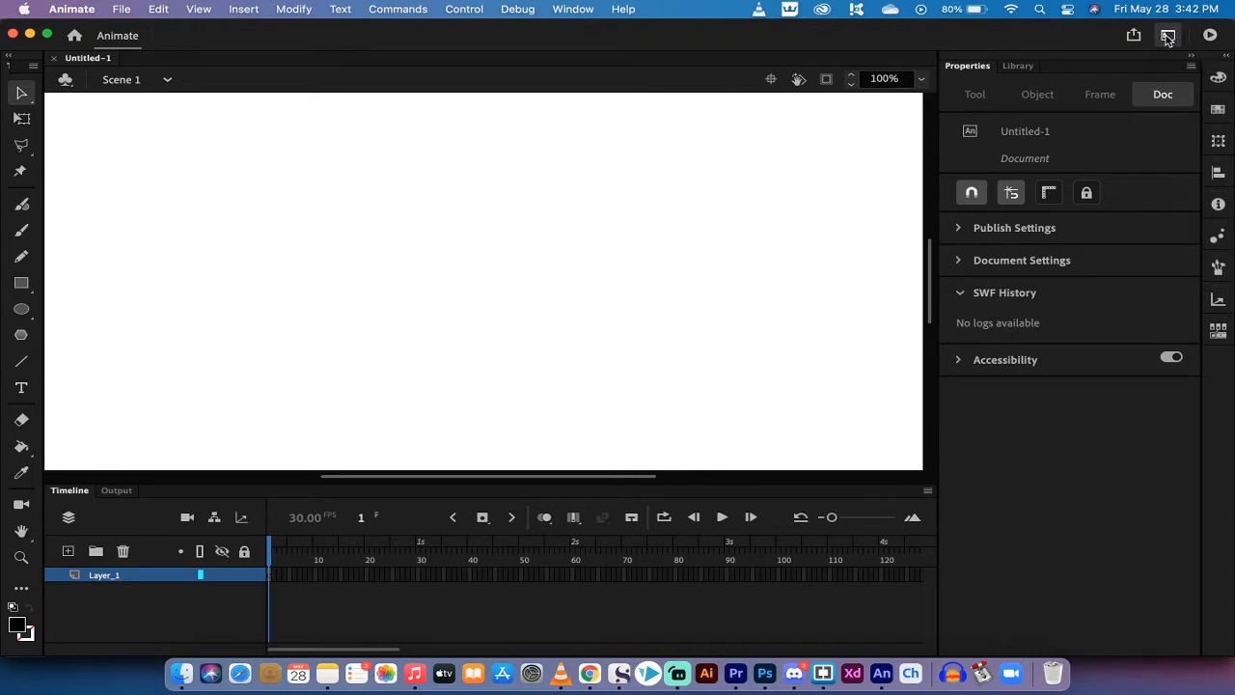
# Reset the Essentials workspace to its default layout and confirm the reset
pyautogui.click(1168, 35)
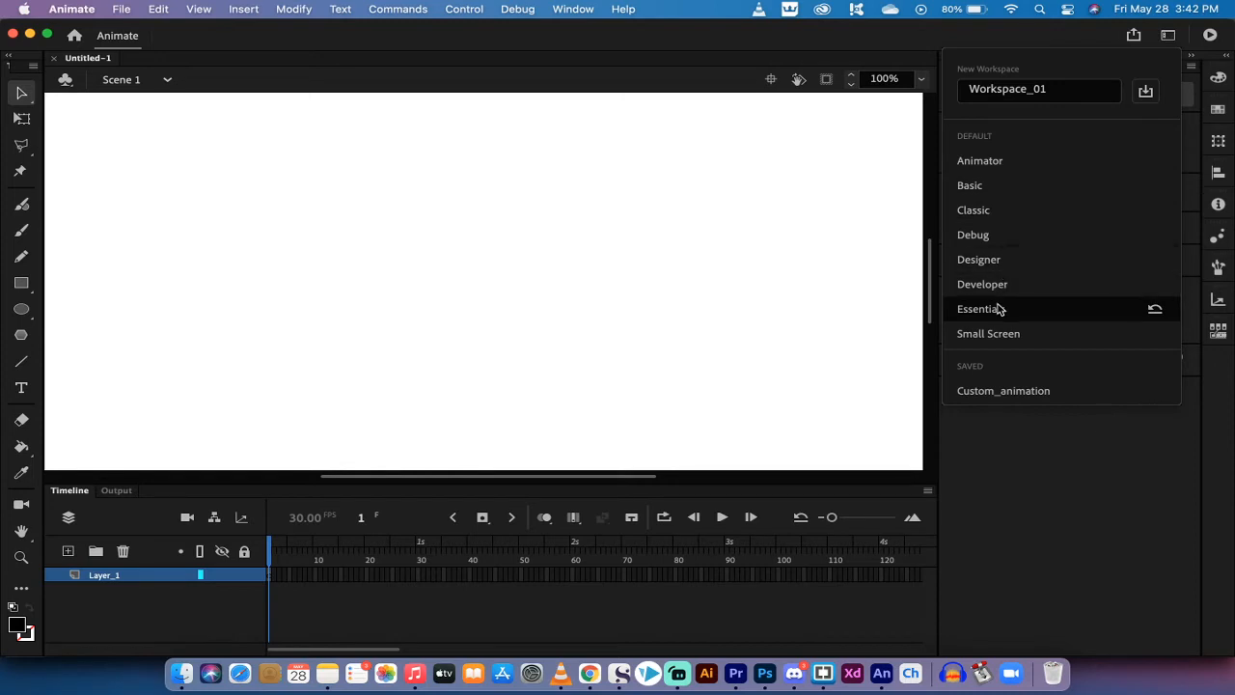
pyautogui.moveTo(1001, 311)
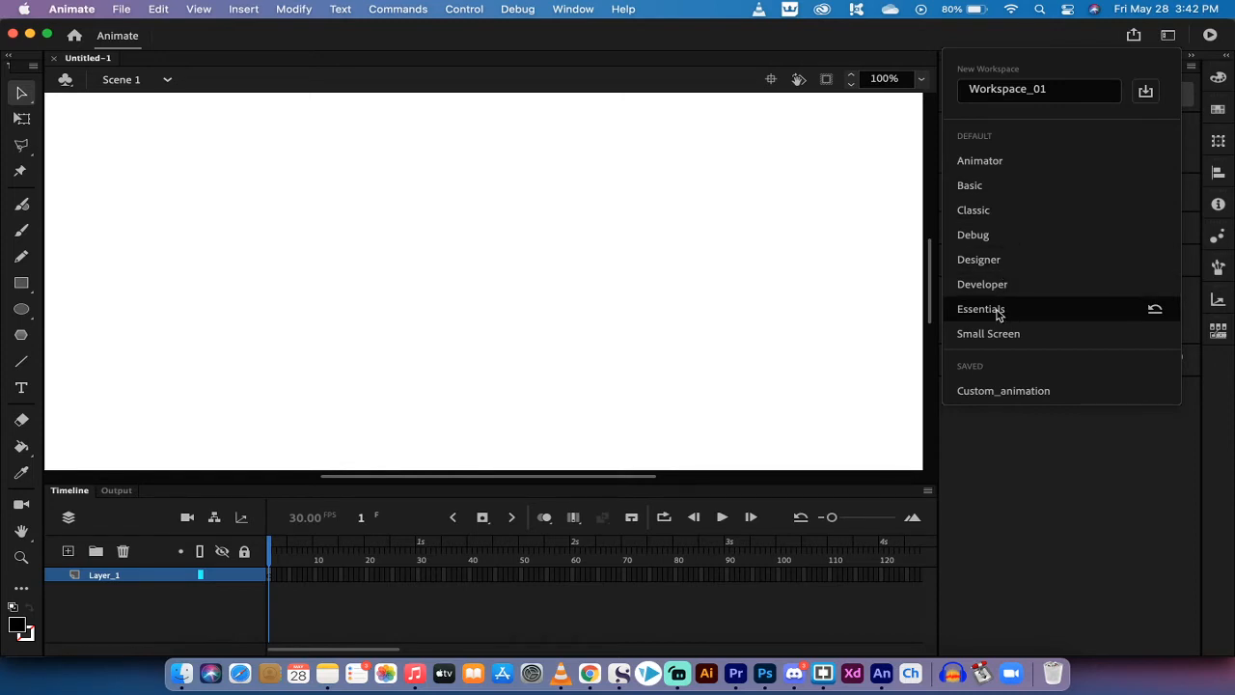
pyautogui.moveTo(1059, 321)
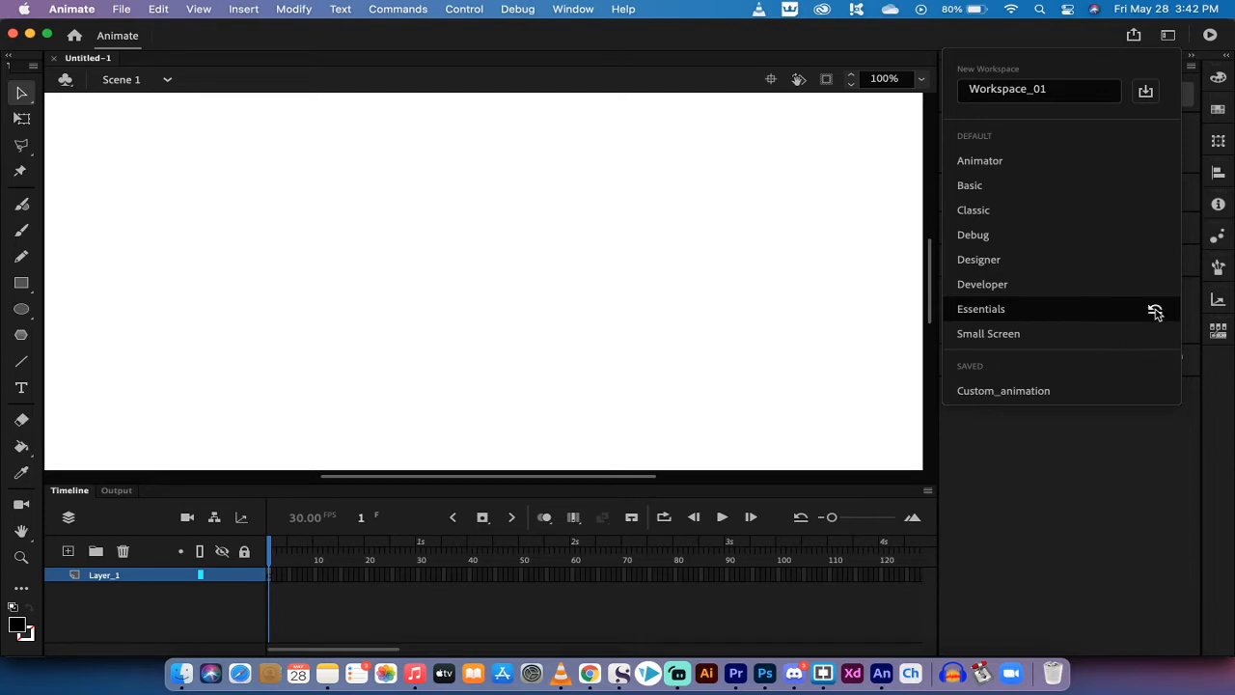
pyautogui.click(1156, 311)
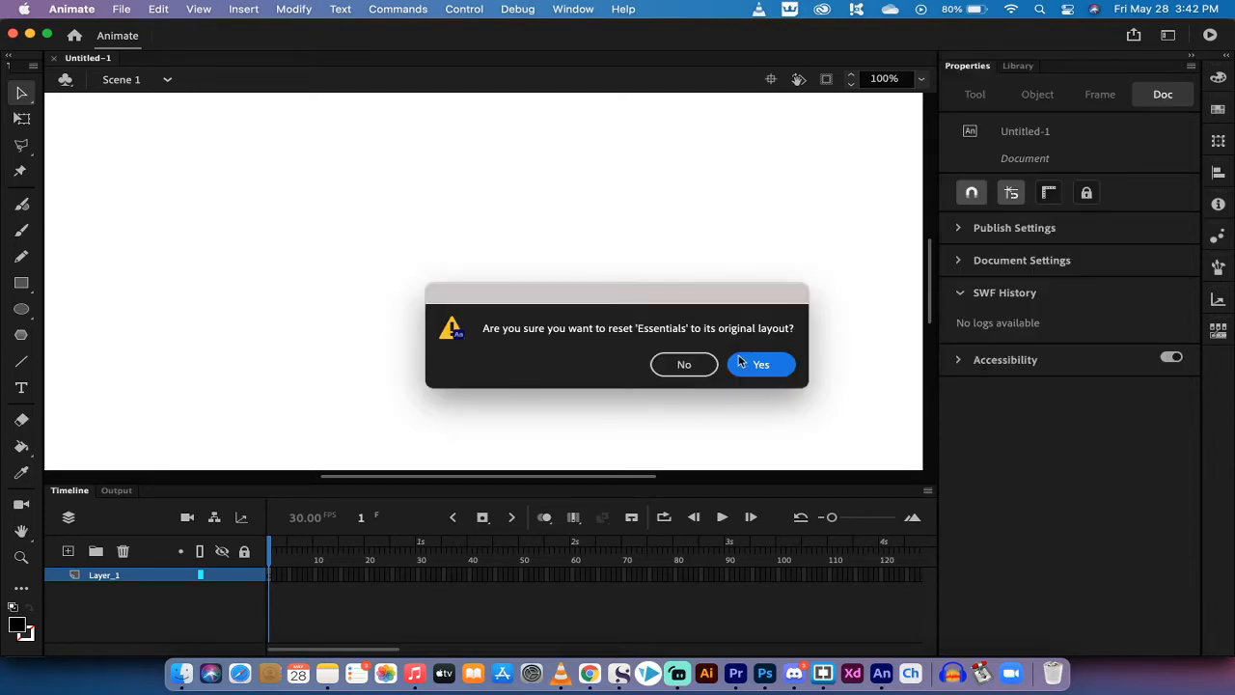
pyautogui.click(761, 364)
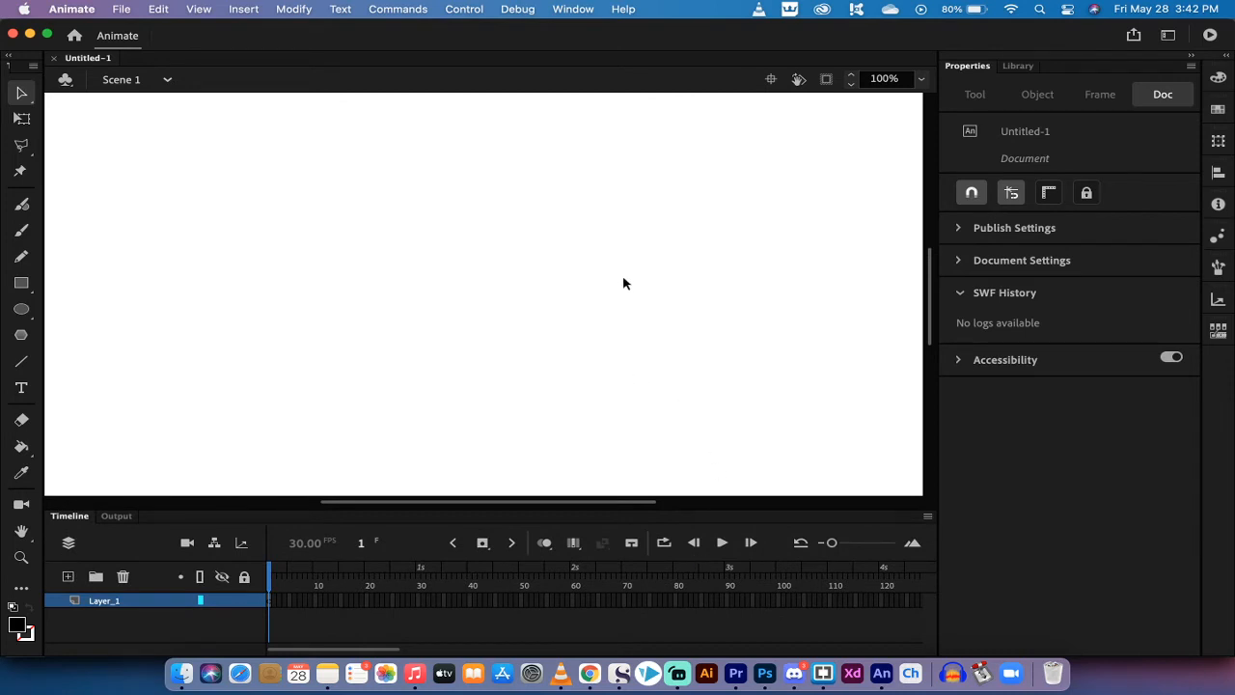
pyautogui.moveTo(468, 618)
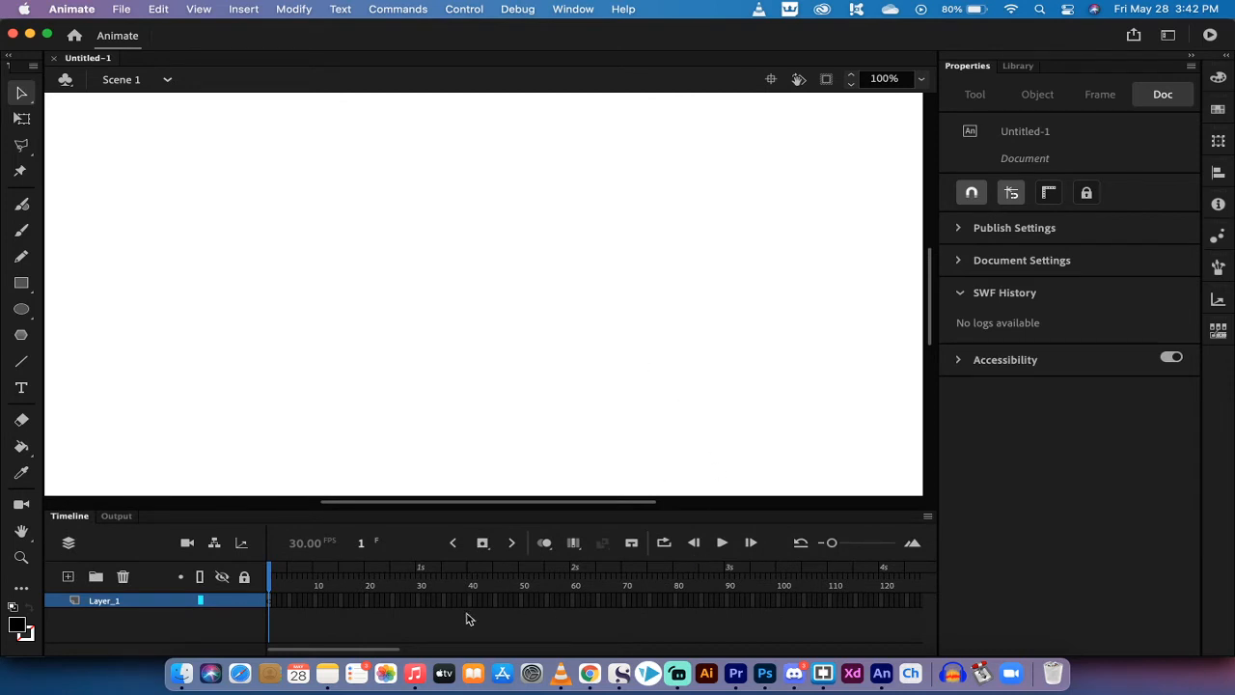
pyautogui.moveTo(212, 501)
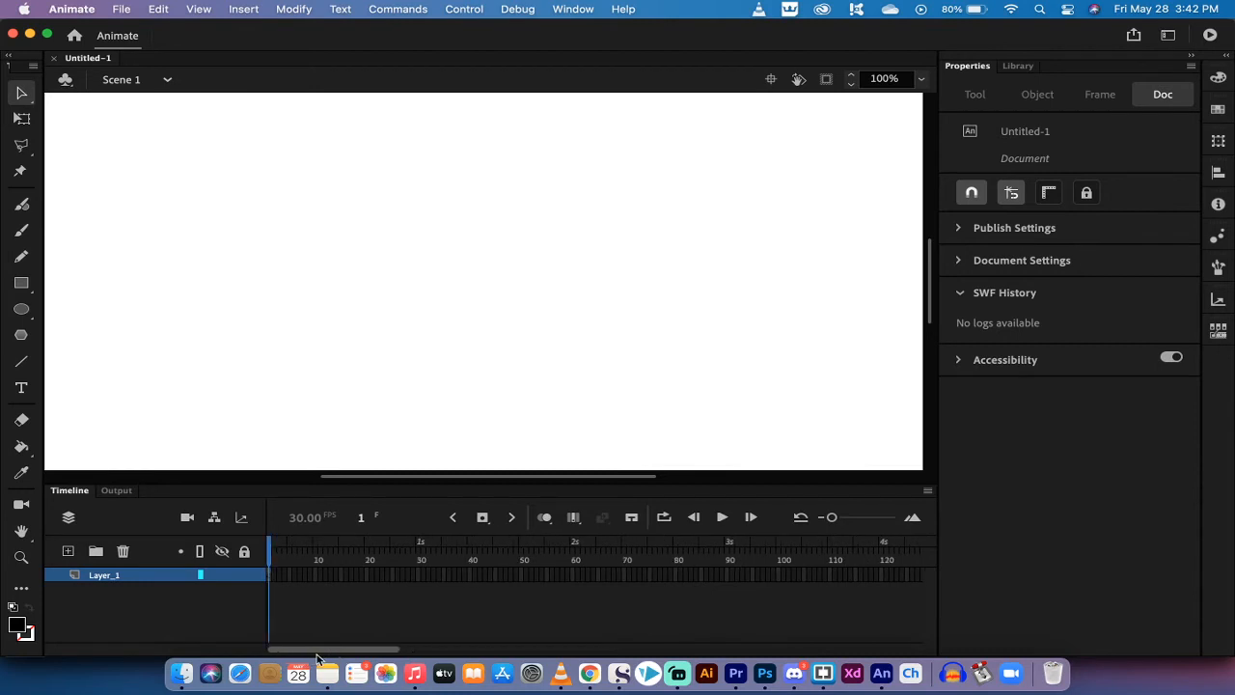
# Scroll the timeline right until frames 250-370, including frame 300, are in view
pyautogui.moveTo(319, 650); pyautogui.dragTo(449, 649)
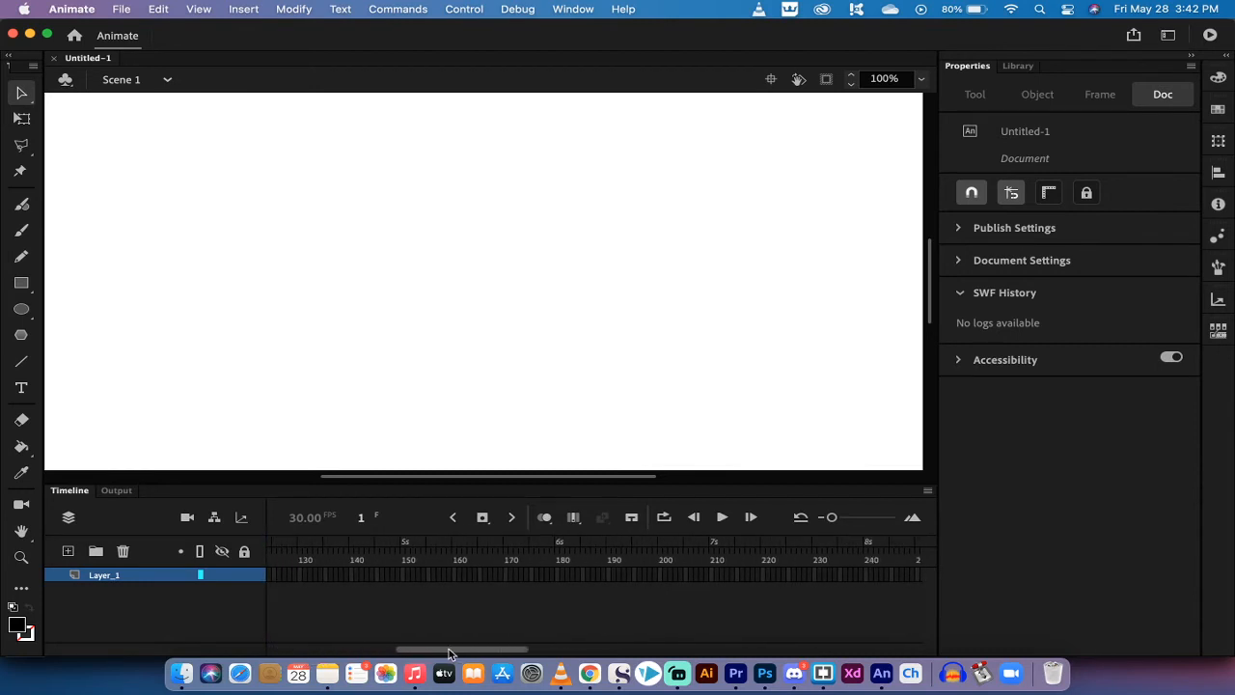
pyautogui.moveTo(449, 650); pyautogui.dragTo(555, 649)
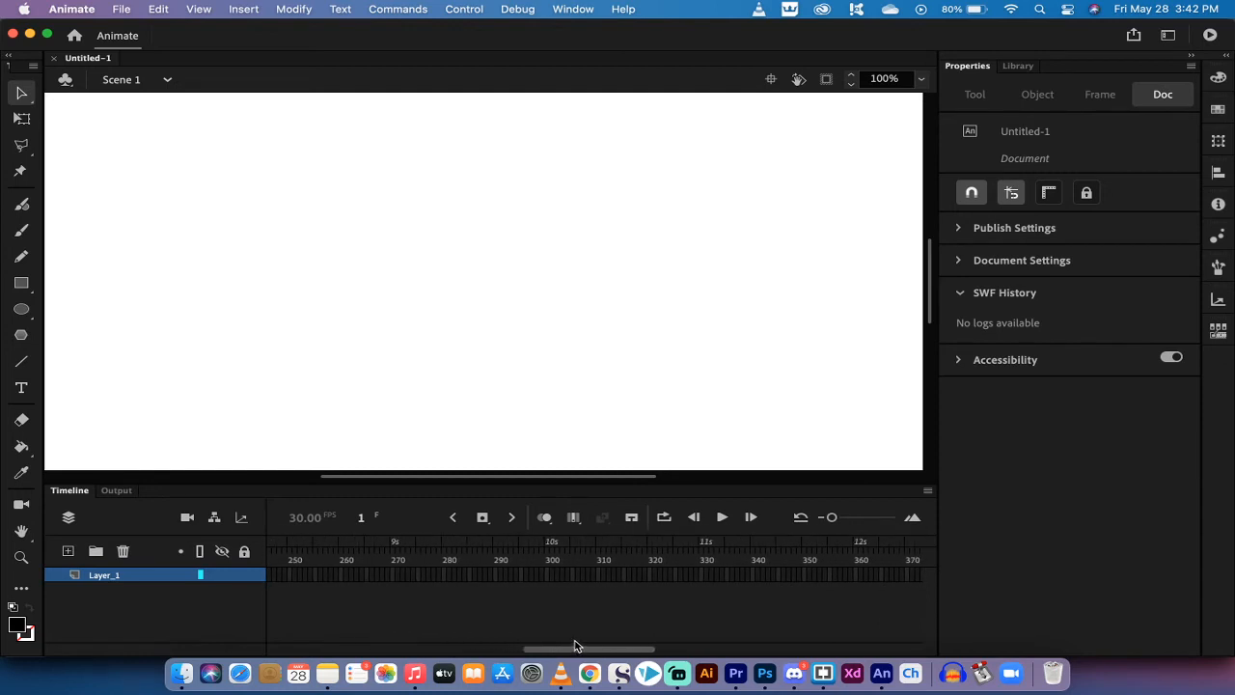
pyautogui.moveTo(550, 574)
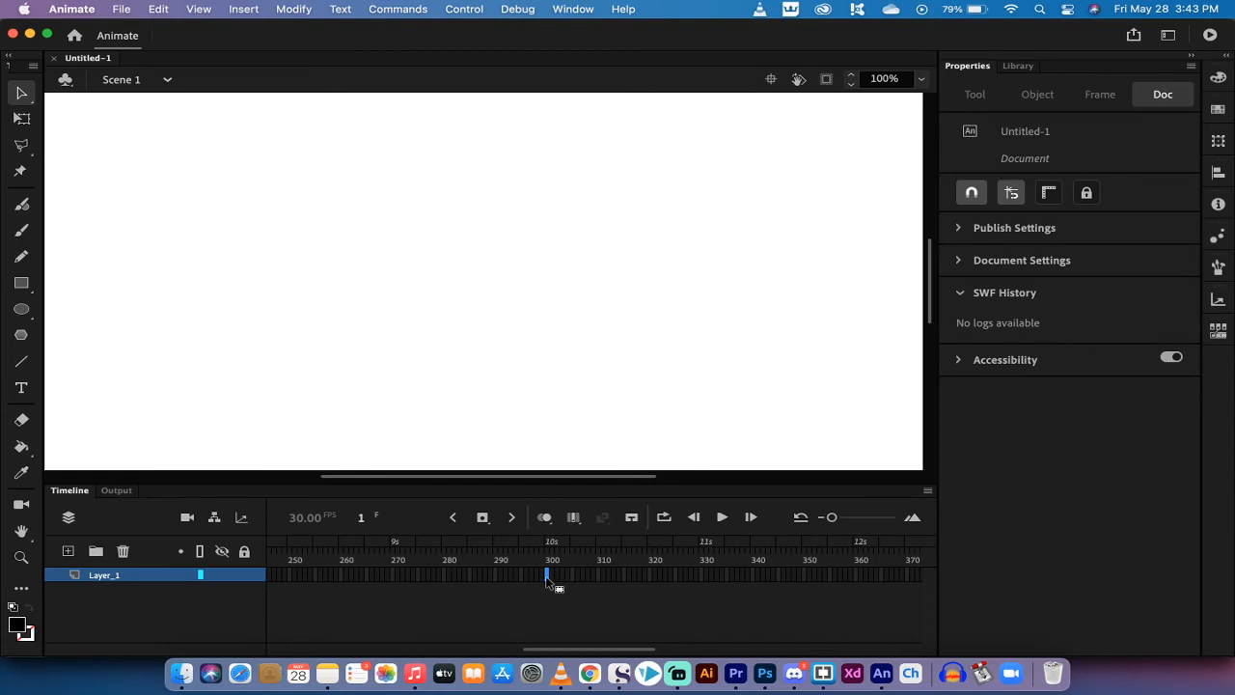
pyautogui.moveTo(483, 518)
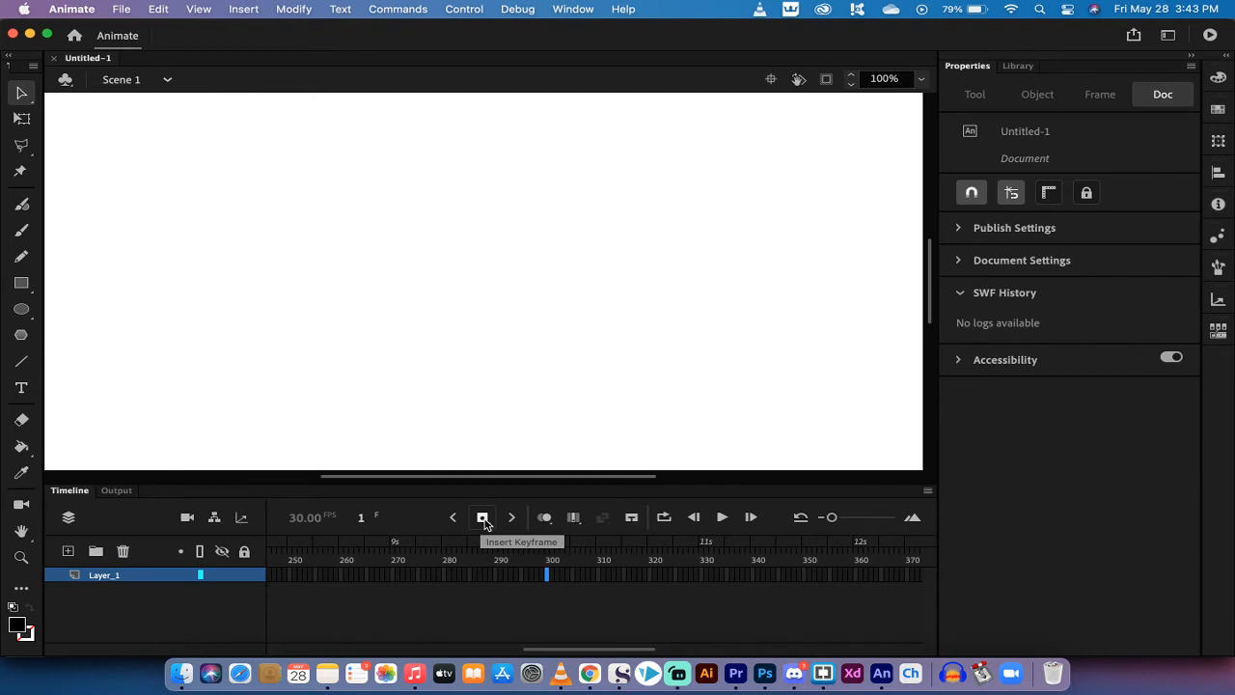
# Insert a keyframe at frame 300 on Layer_1 and return the playhead to frame 1
pyautogui.click(482, 518)
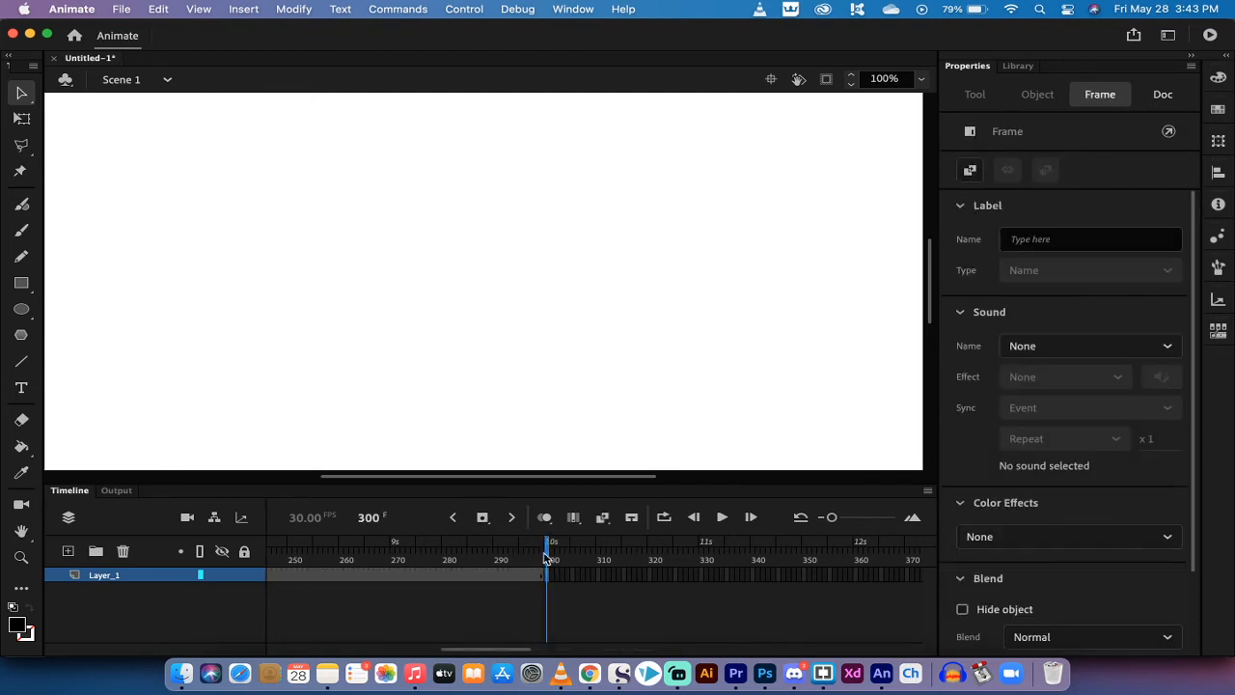
pyautogui.click(1163, 94)
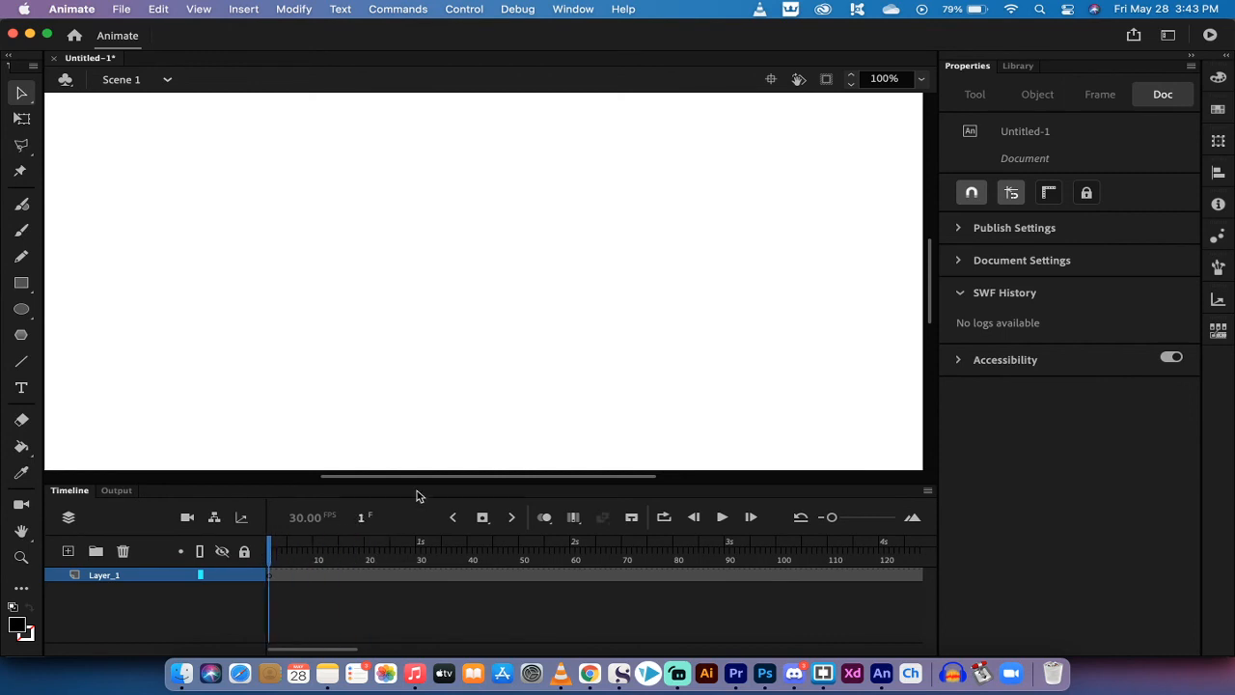
pyautogui.moveTo(688, 356)
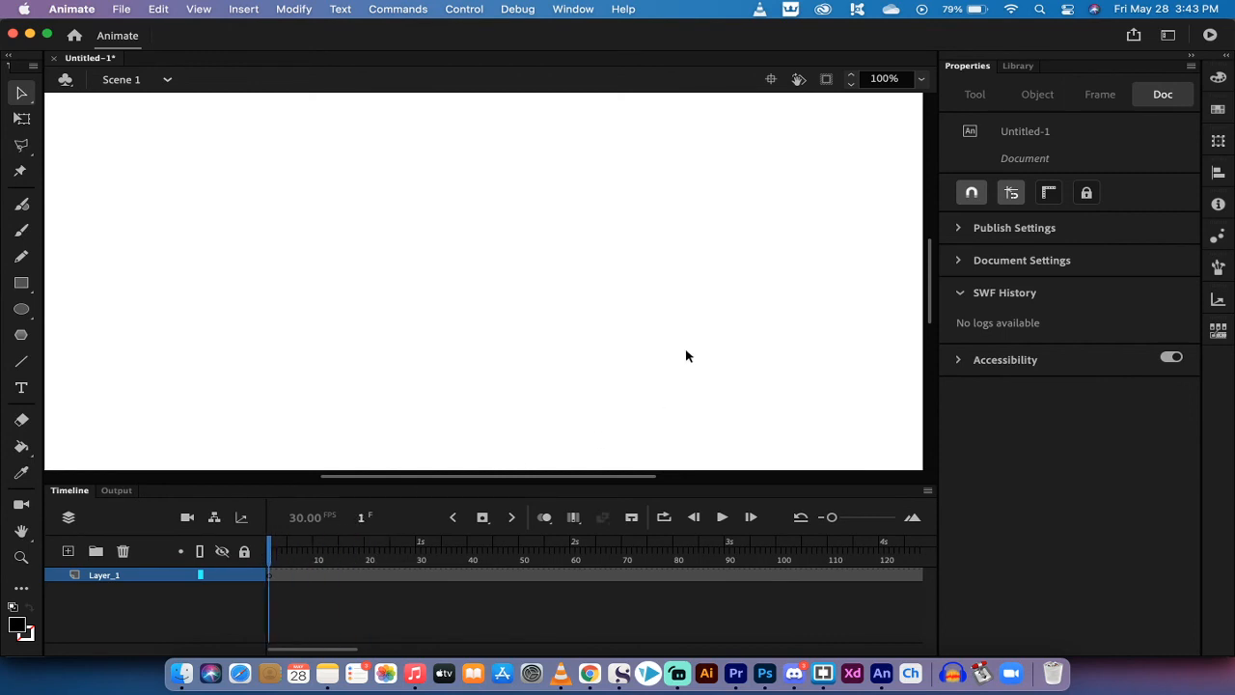
pyautogui.moveTo(1047, 302)
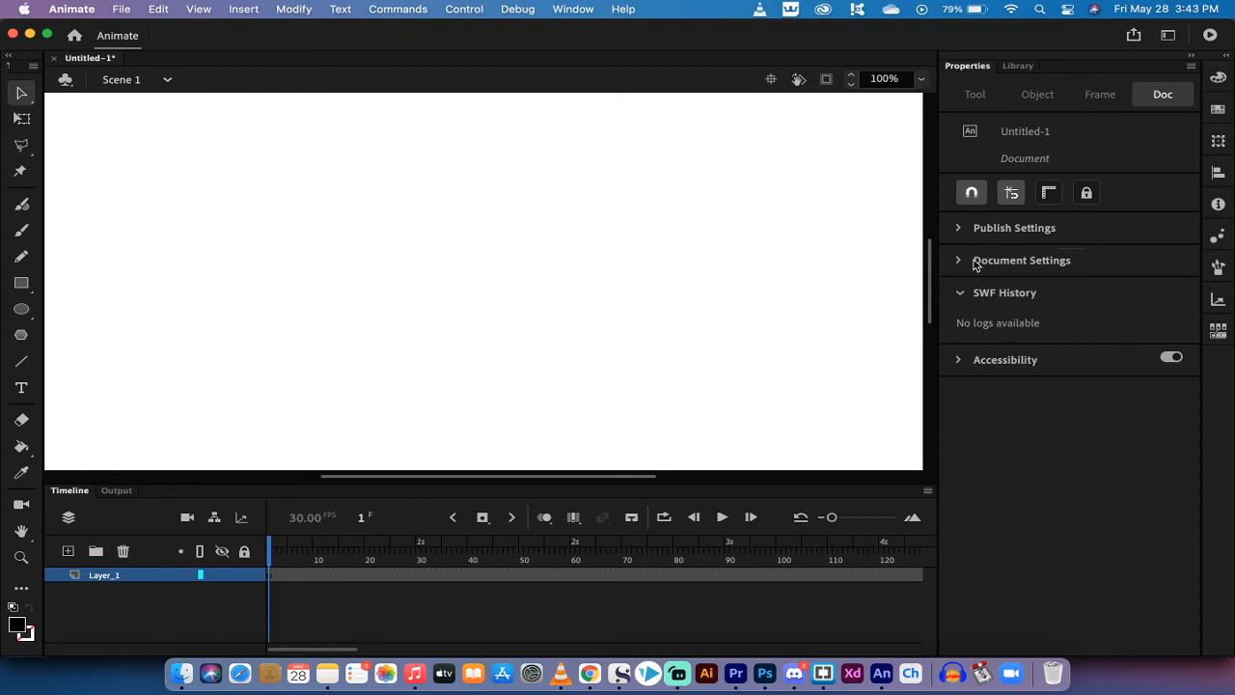
# Expand Document Settings to show the 1280×720 stage at 30 FPS
pyautogui.click(1021, 259)
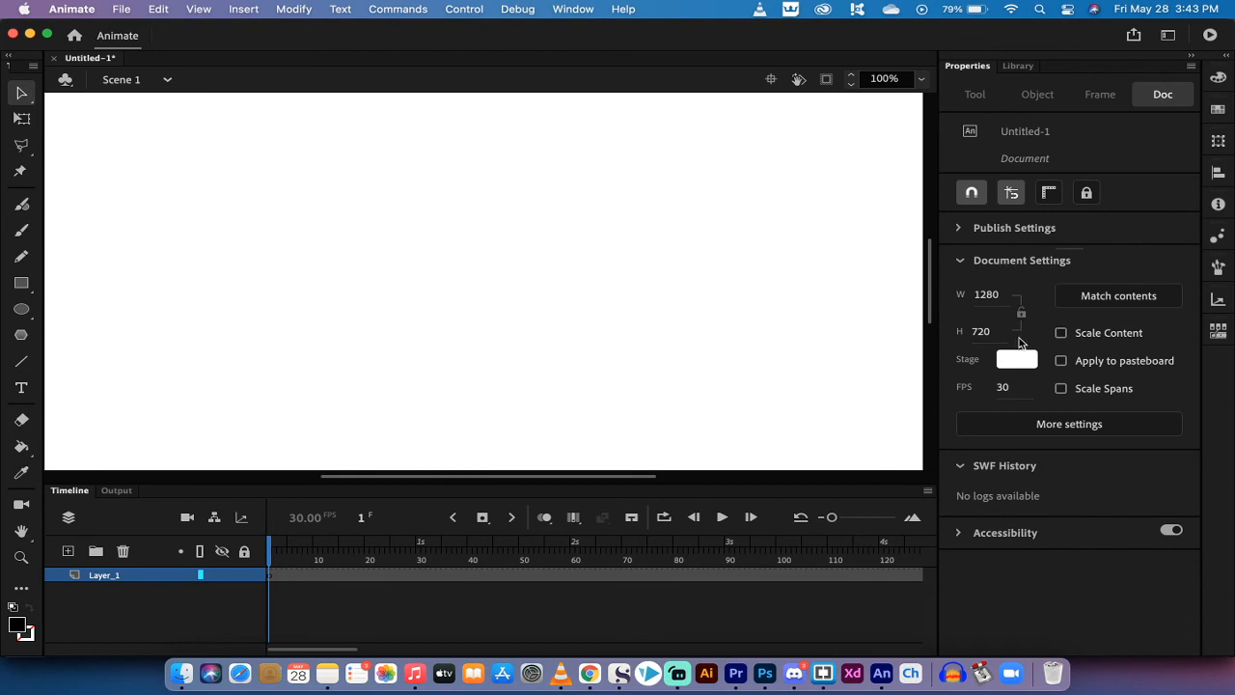
pyautogui.moveTo(1001, 386)
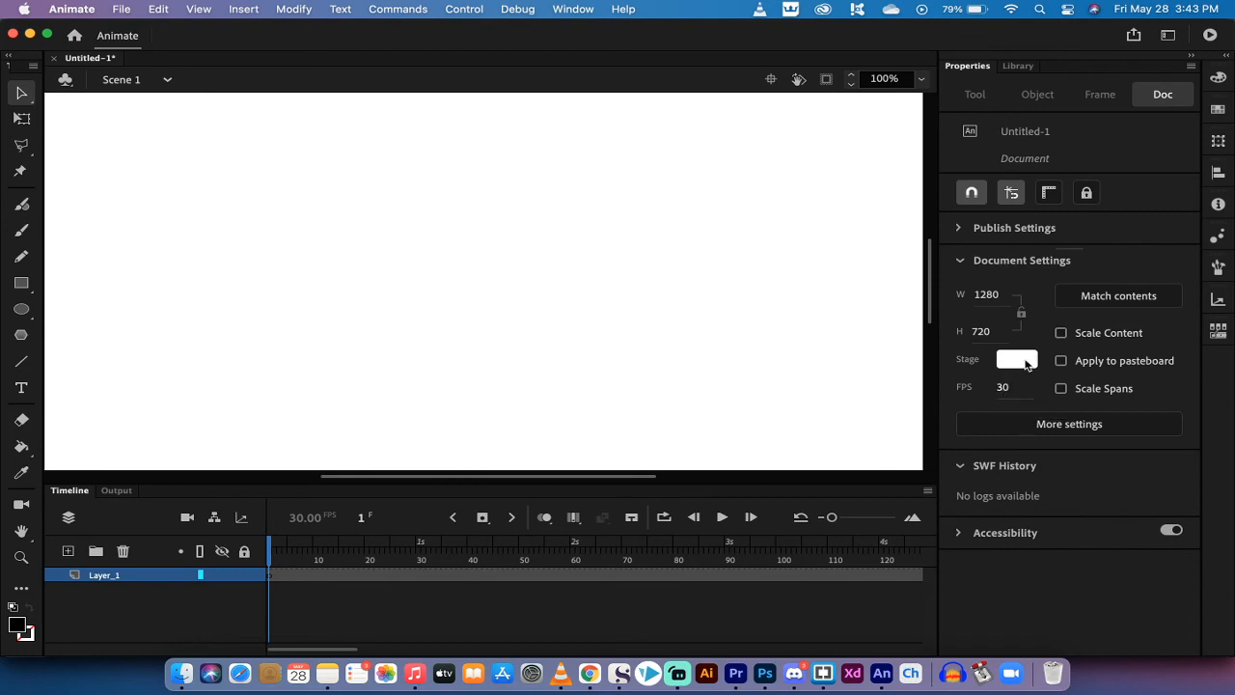
pyautogui.moveTo(1005, 406)
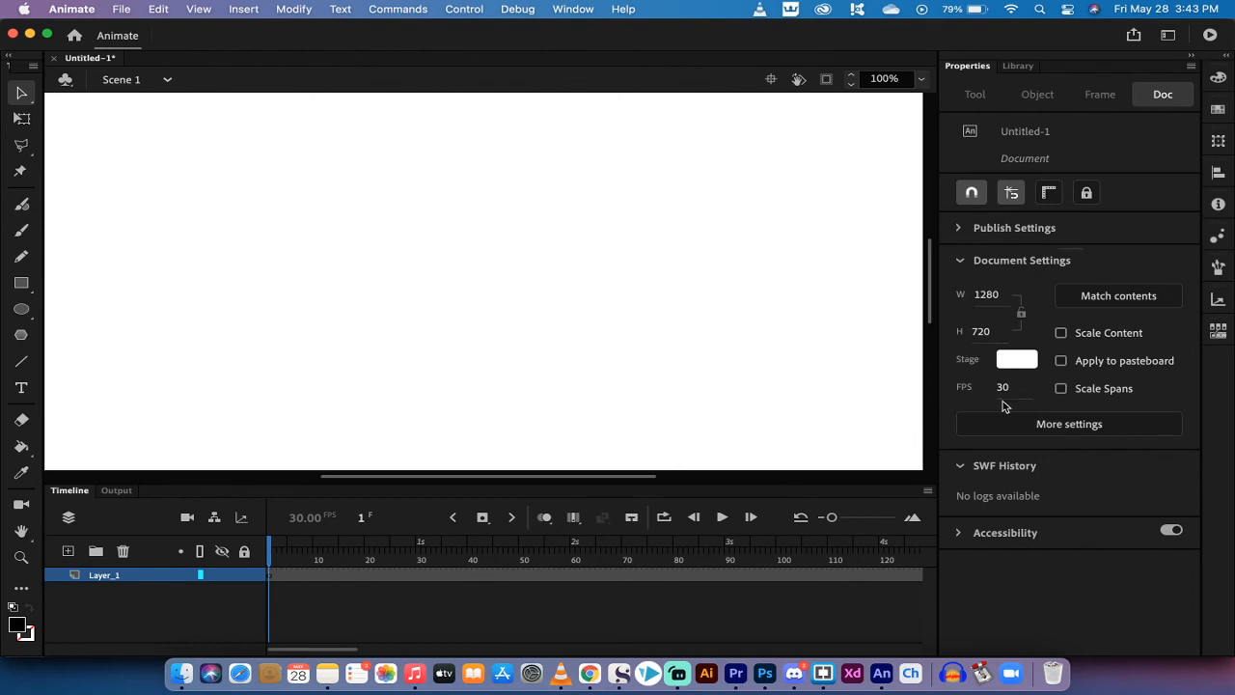
pyautogui.moveTo(318, 560)
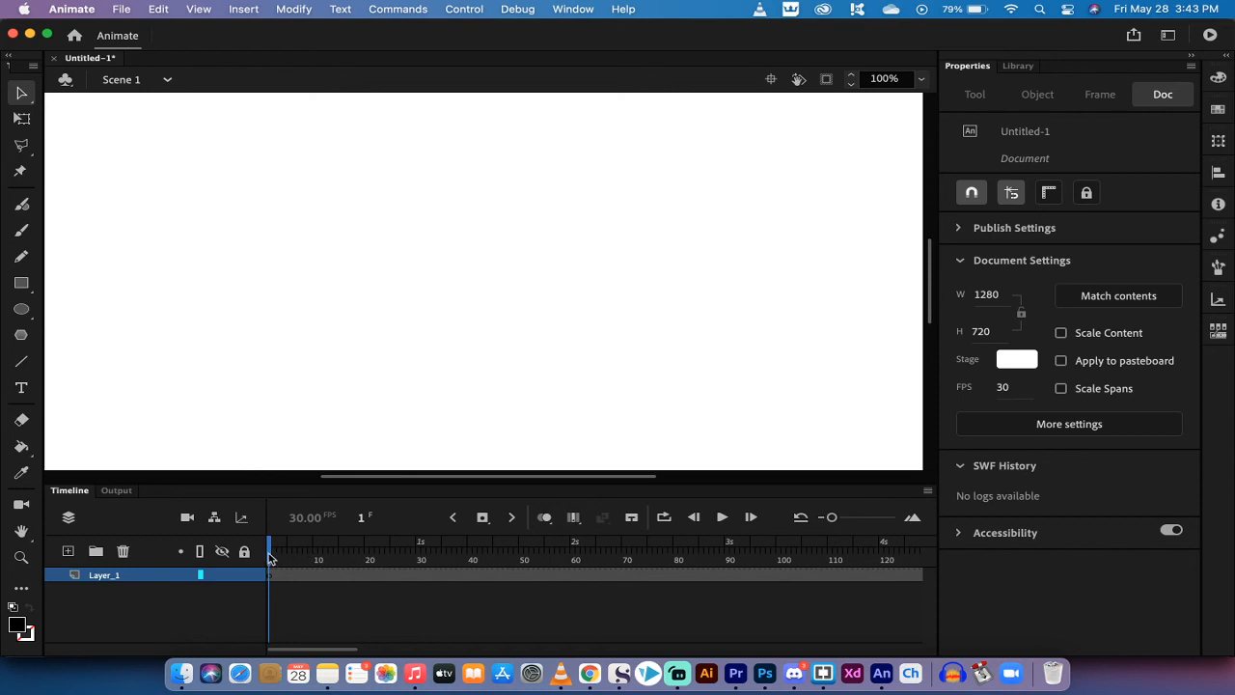
pyautogui.moveTo(677, 673)
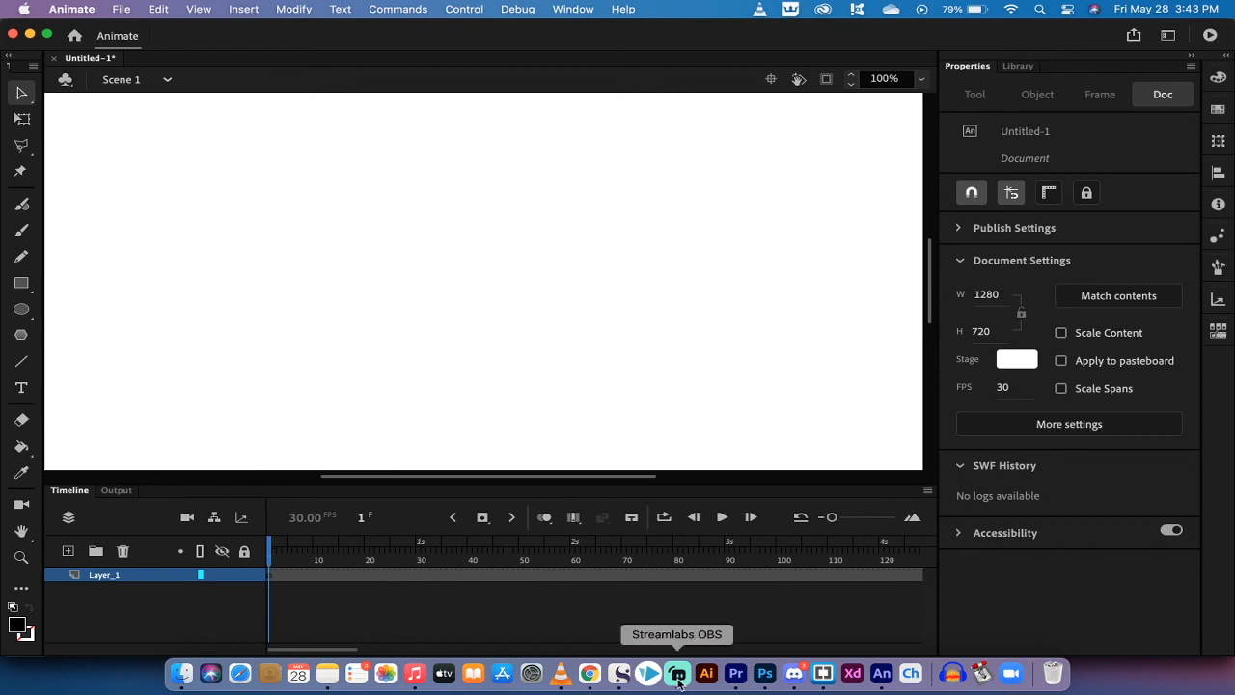